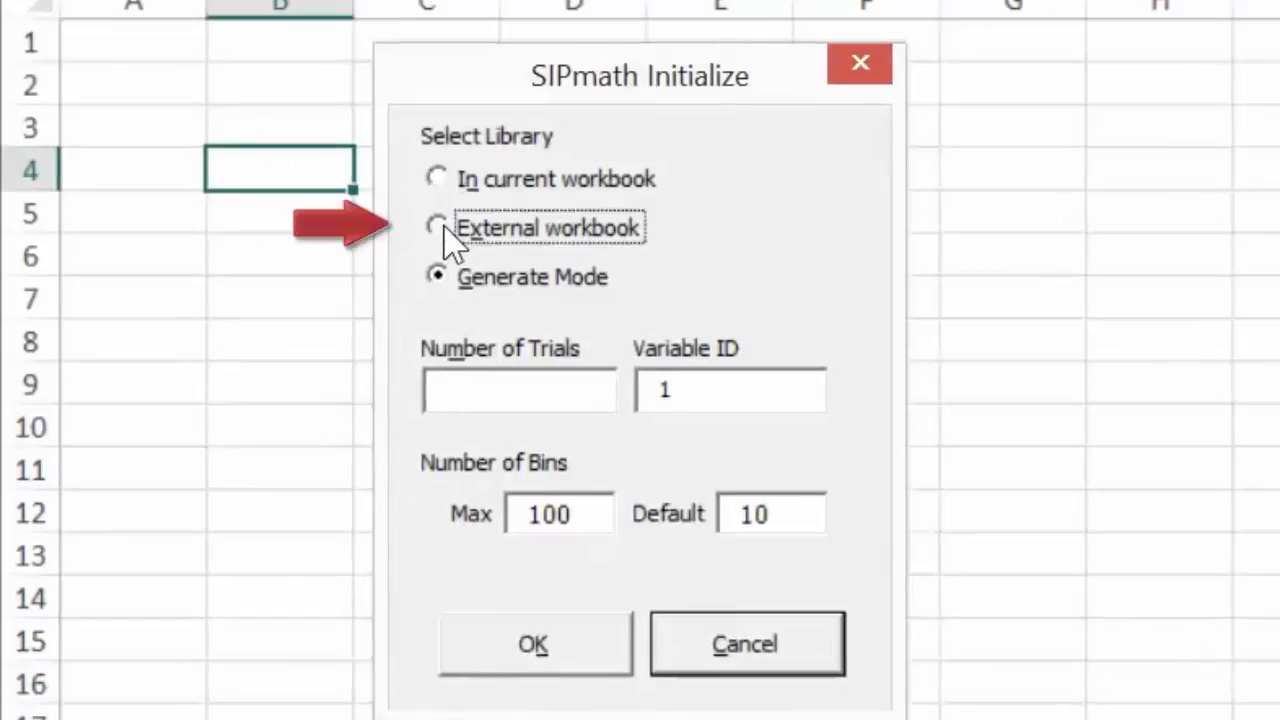
Choose External workbook as the SIPmath library source instead of generate mode
click(436, 228)
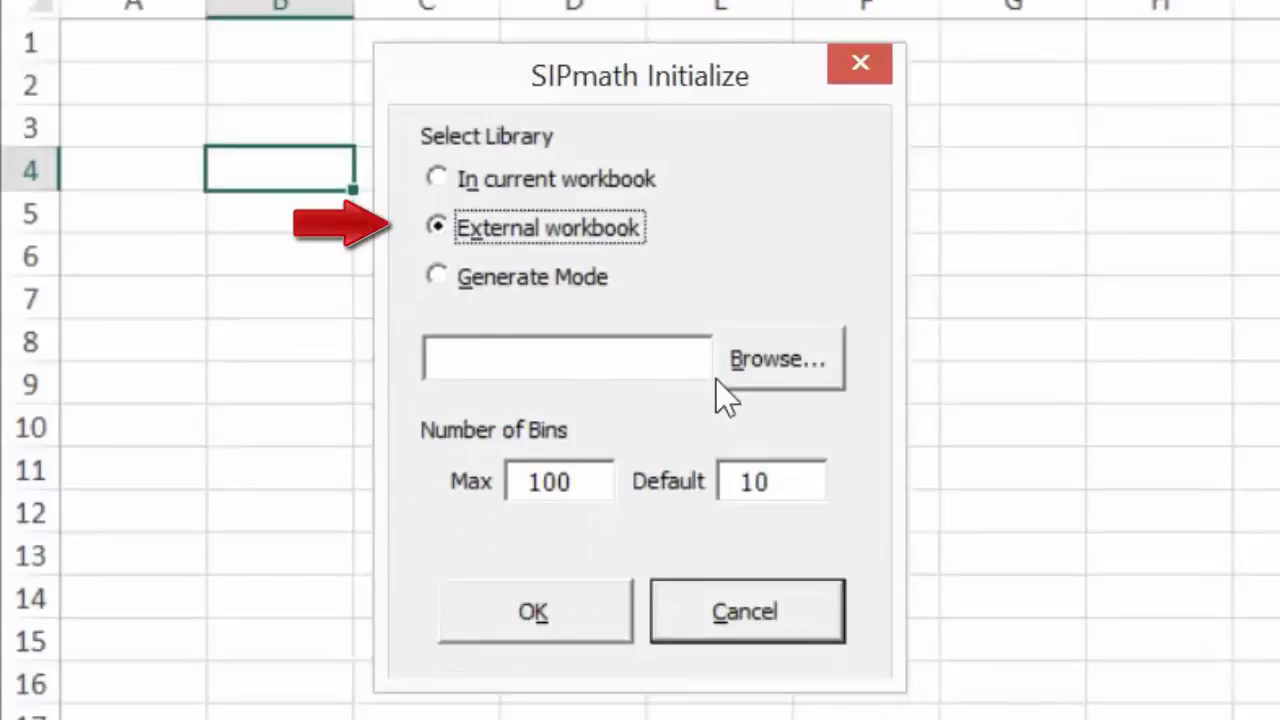
Browse for and select Assets Library 3.0.xlsx as the external library file
click(776, 358)
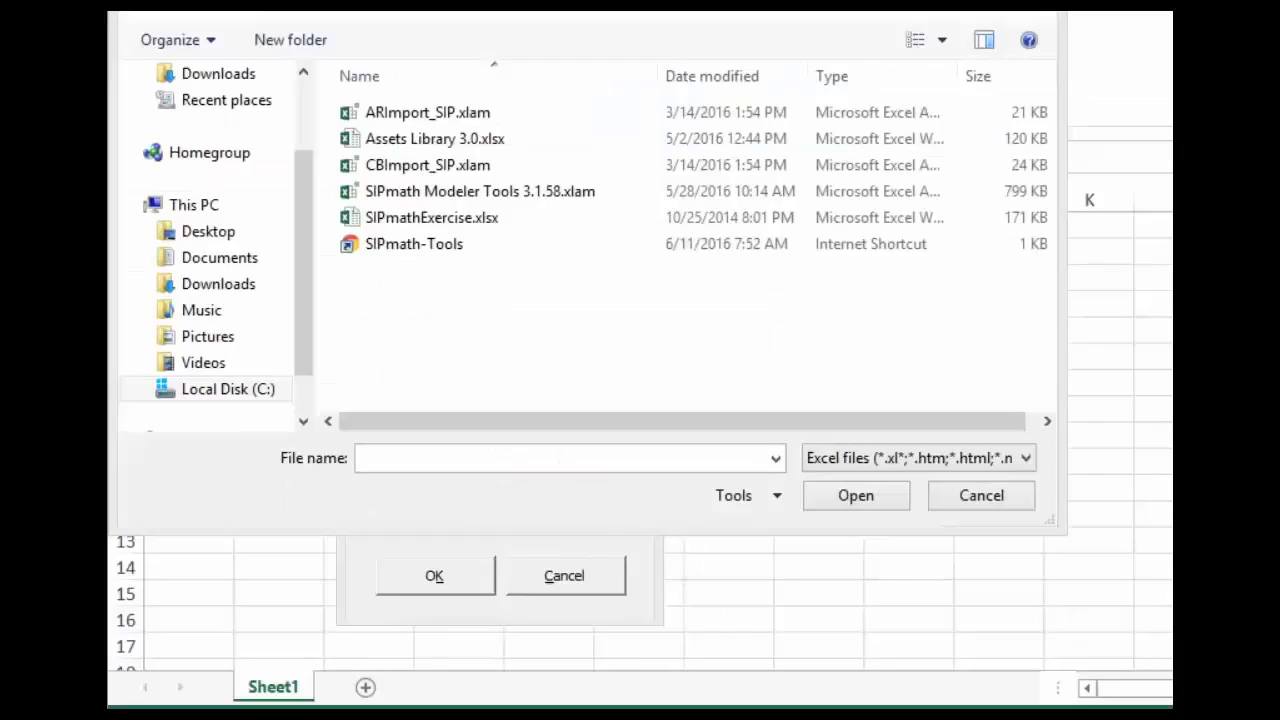
click(434, 138)
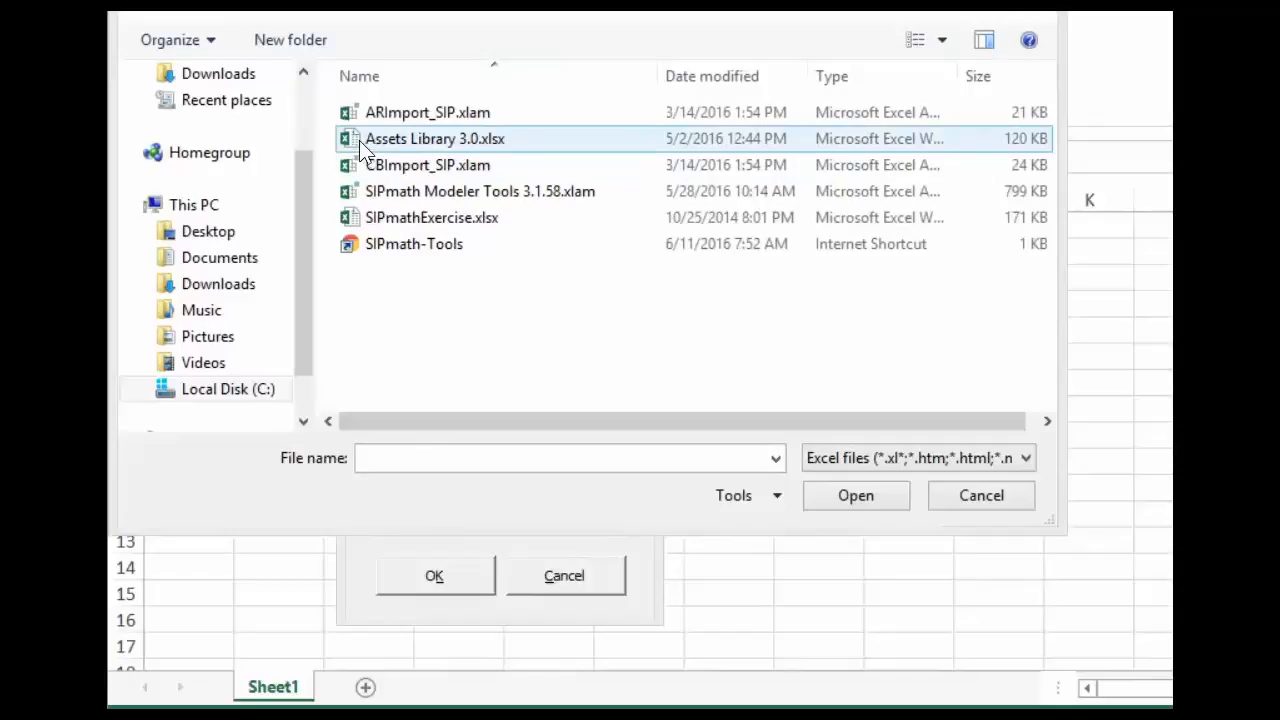
click(434, 138)
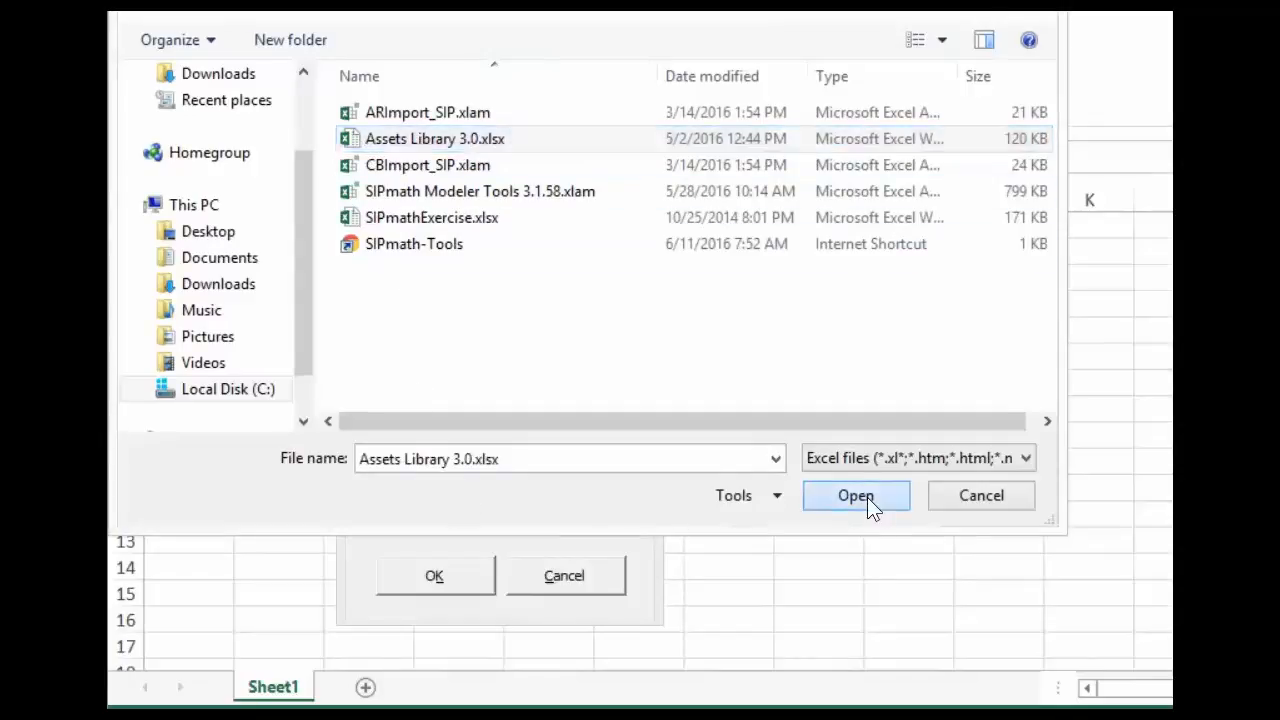
Confirm the library file, run SIPmath Initialize, and view the new PMTable sheet
click(856, 496)
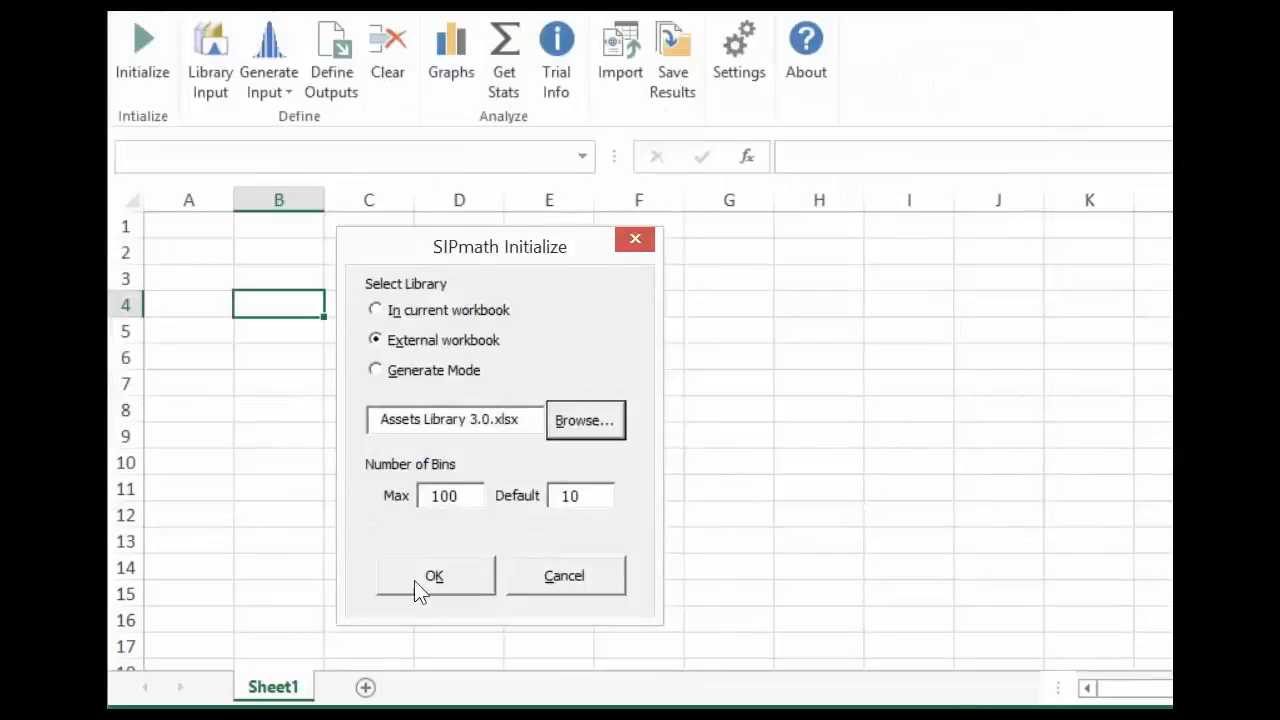
click(434, 576)
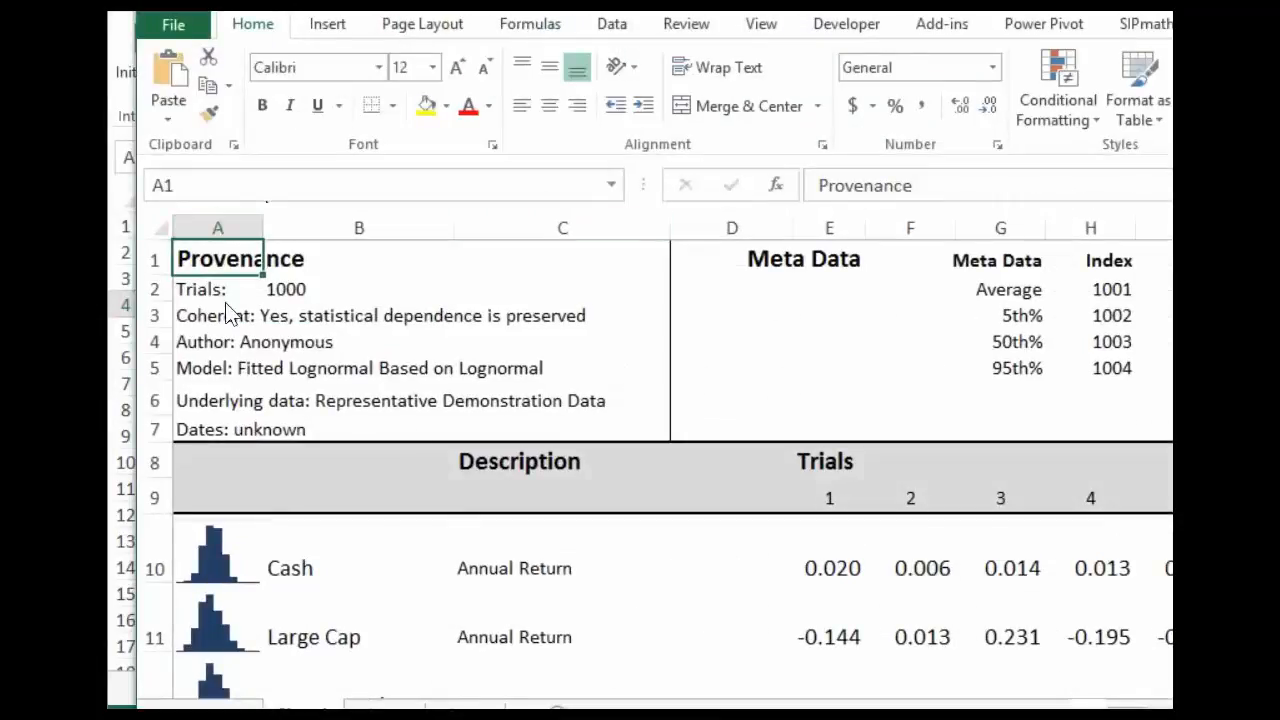
mouse_move(864, 500)
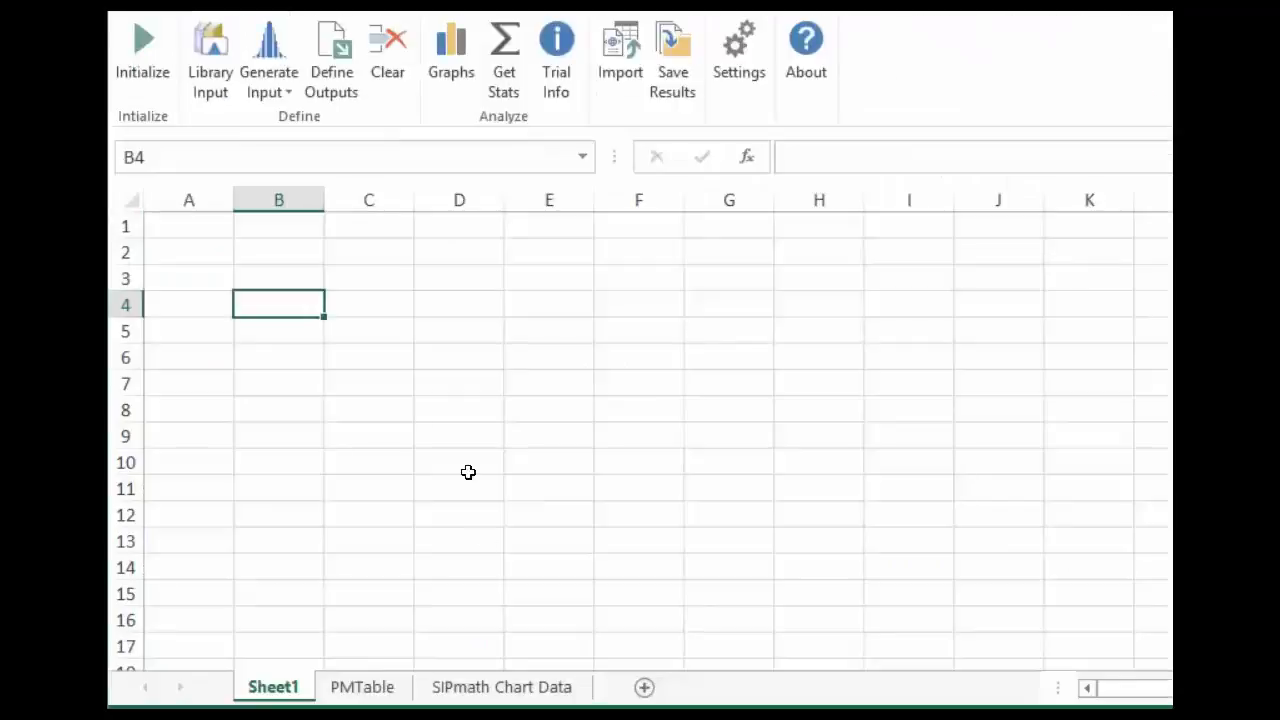
click(362, 688)
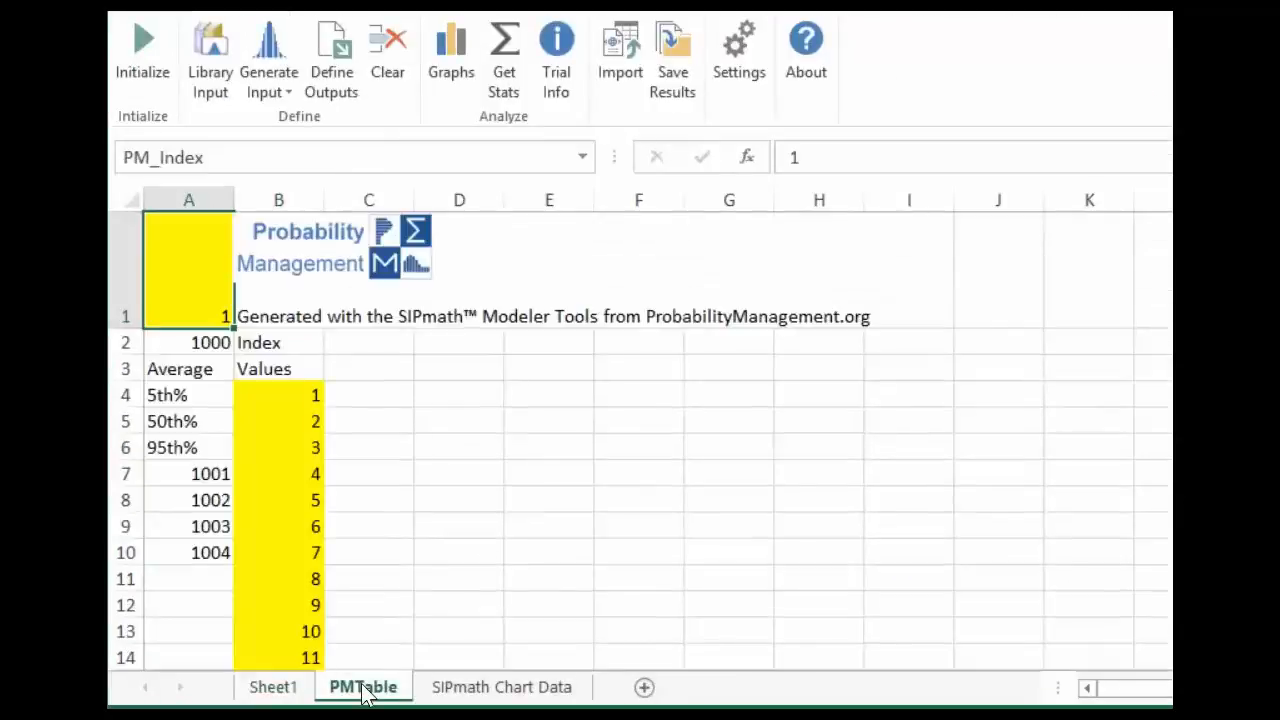